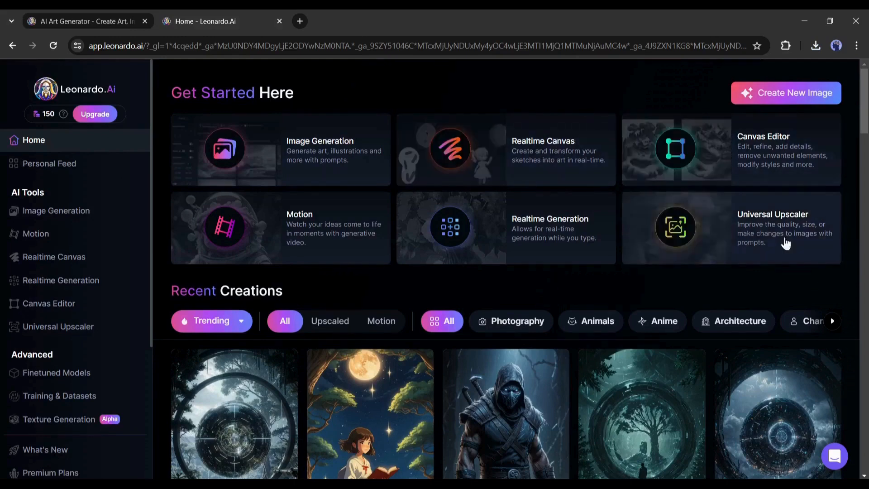
mouse_move(760, 221)
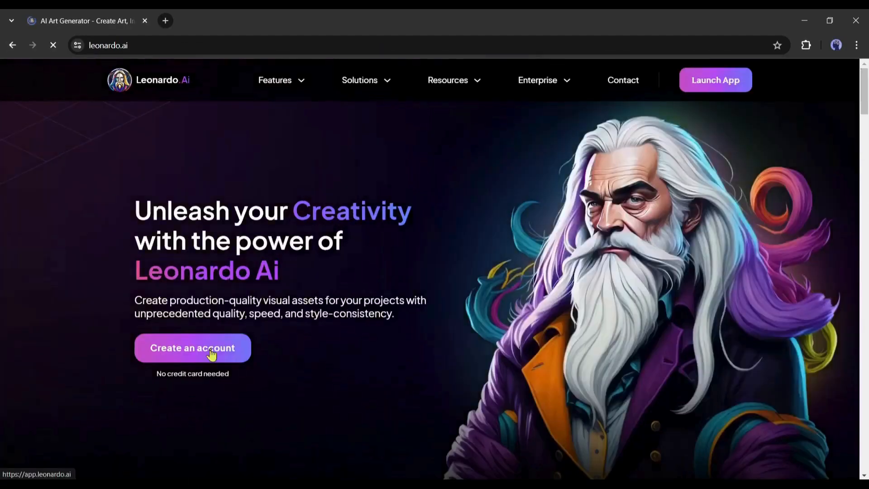
- Enter the Leonardo.Ai app from the landing page and land on the home dashboard
left_click(193, 347)
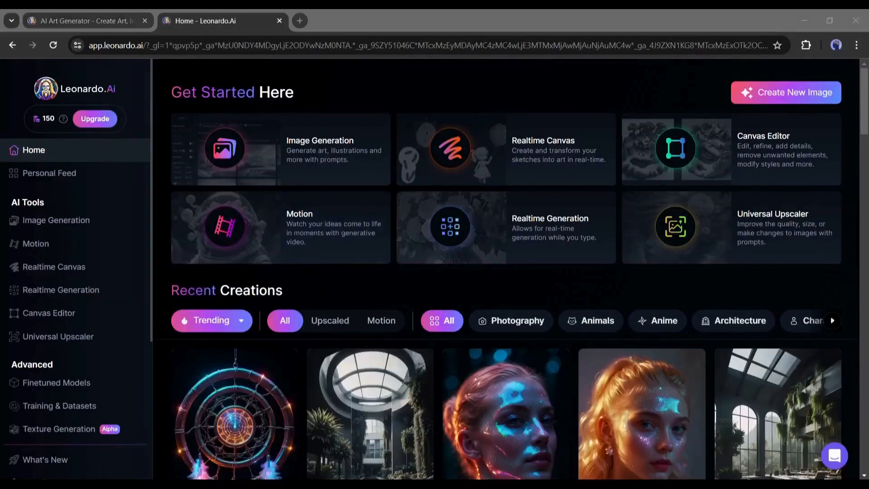
mouse_move(259, 153)
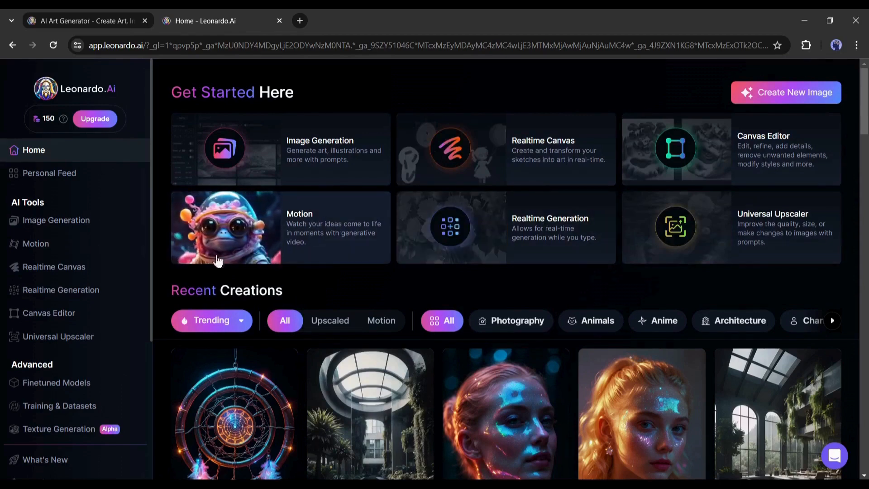
left_click(225, 227)
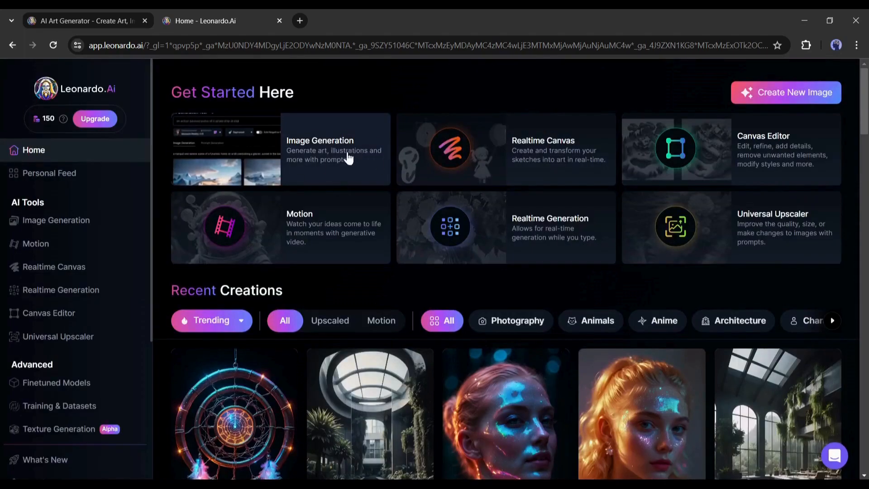
- Go to the AI Image Generation workspace with Leonardo Lightning XL as the model
left_click(335, 149)
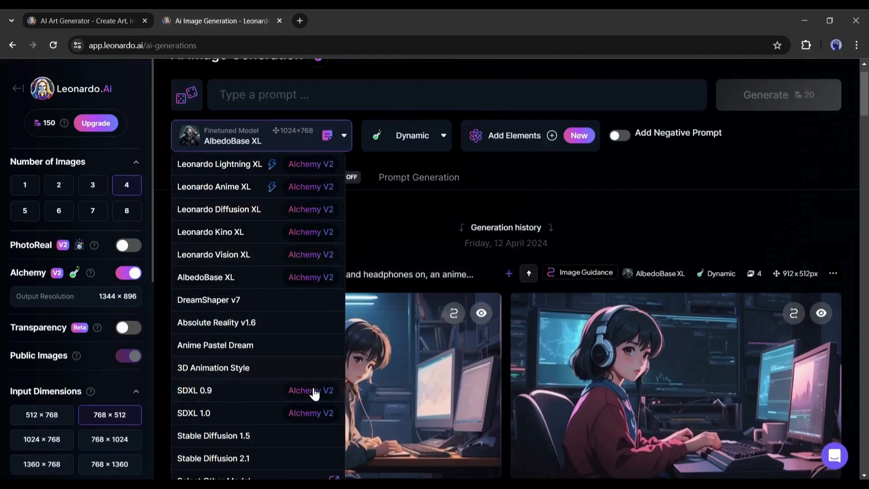
mouse_move(18, 89)
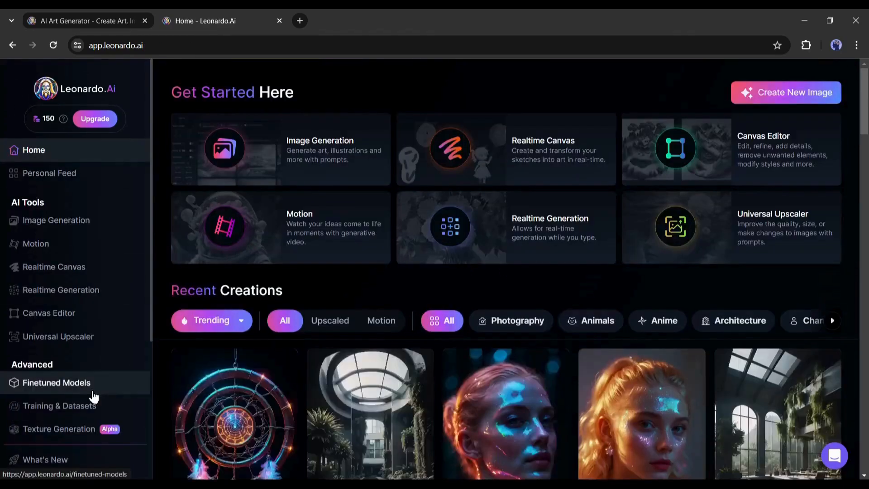
left_click(56, 383)
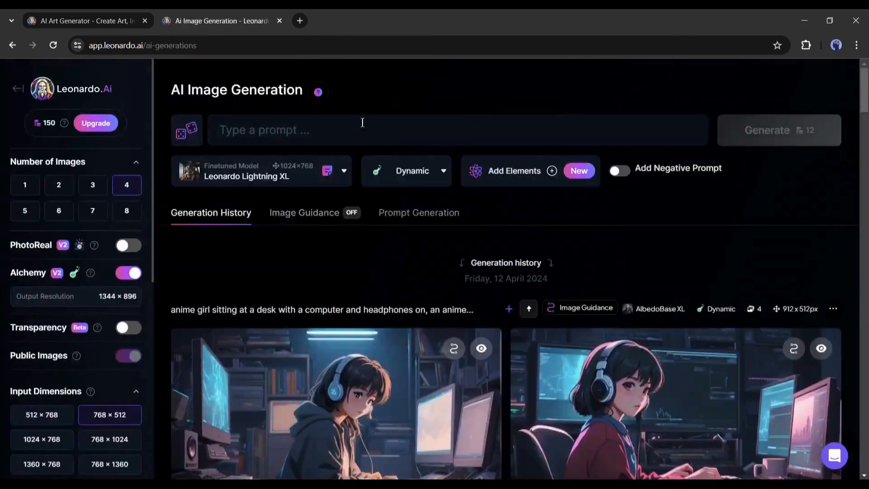
- Enter the prompt 'A towering sea monster emerging from the depths, its scales shimmering with biolumine...' and review it
type("A towering sea monster emerging from the depths, its scales shimmering with bioluminescence, tentacles writhing, eyes glowing with an otherworldly light, murky underwater environment with shipwrecks scattered around, conveying a sense of wonder and danger, Illustration, digital painting with dynamic lighting effects")
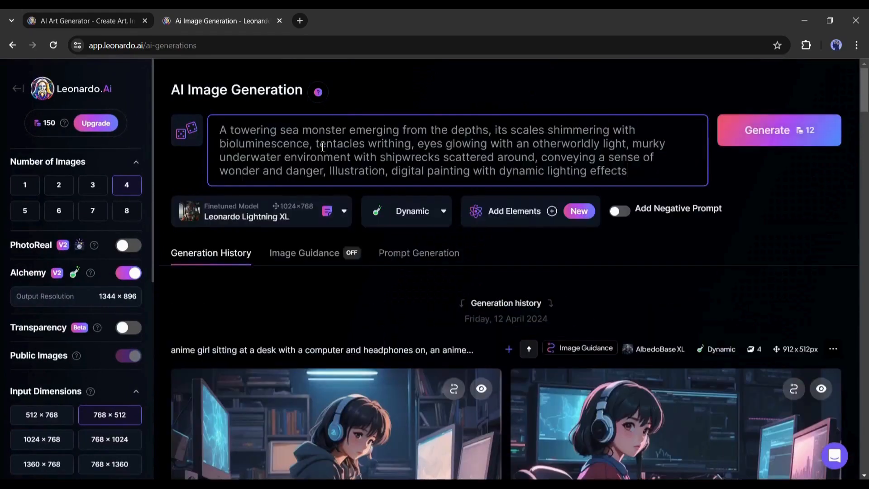
double_click(223, 130)
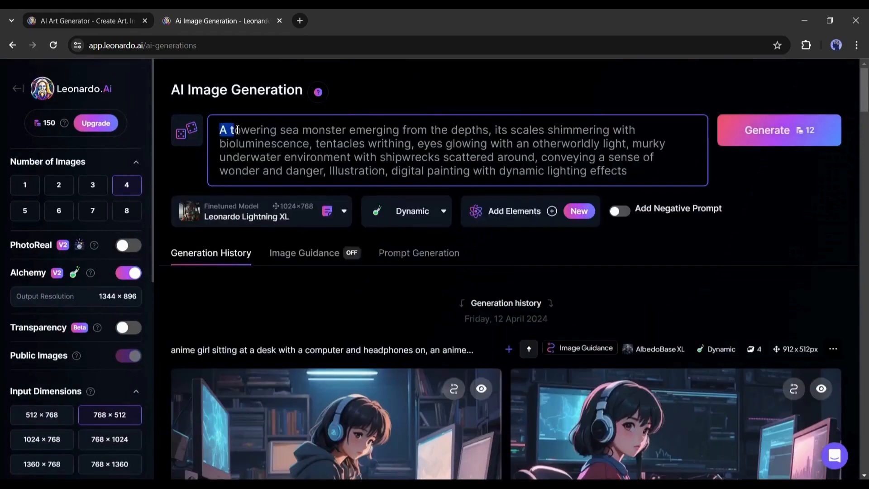
left_click_drag(239, 130, 366, 130)
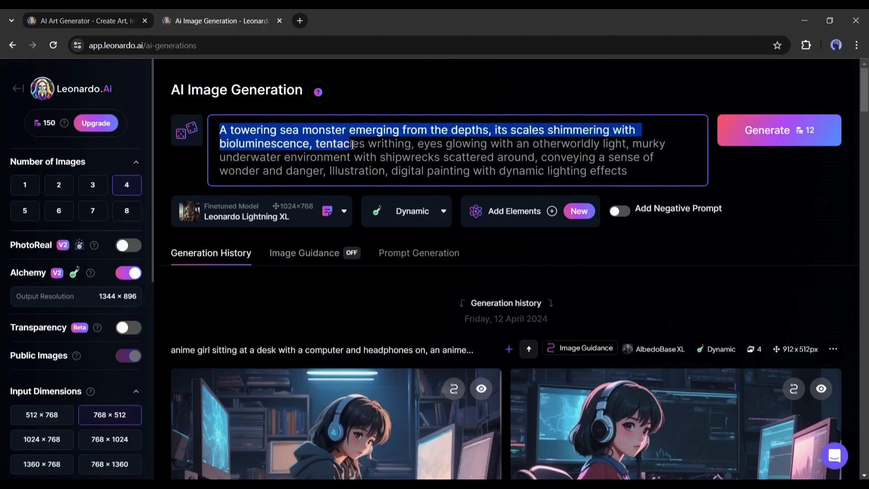
left_click_drag(352, 143, 573, 157)
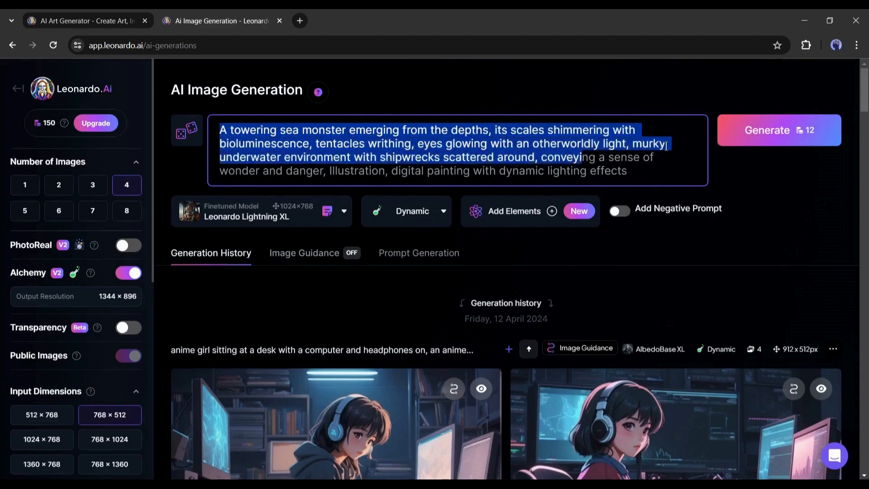
left_click(397, 157)
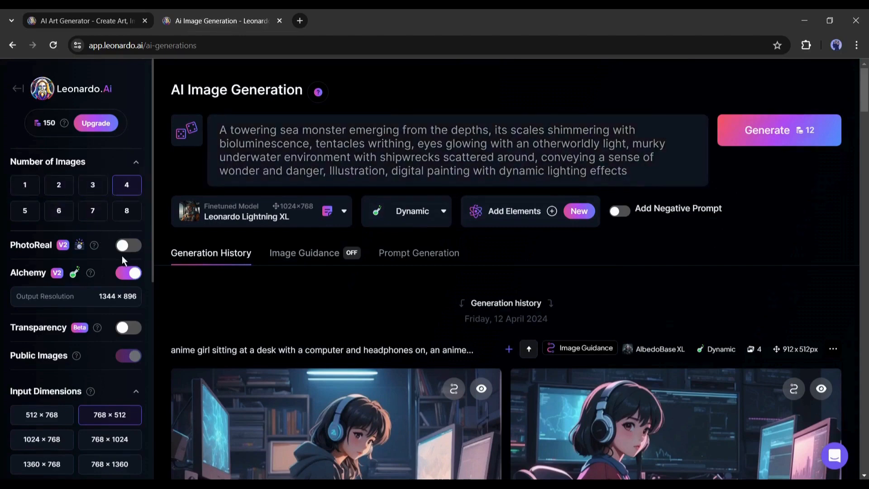
mouse_move(66, 252)
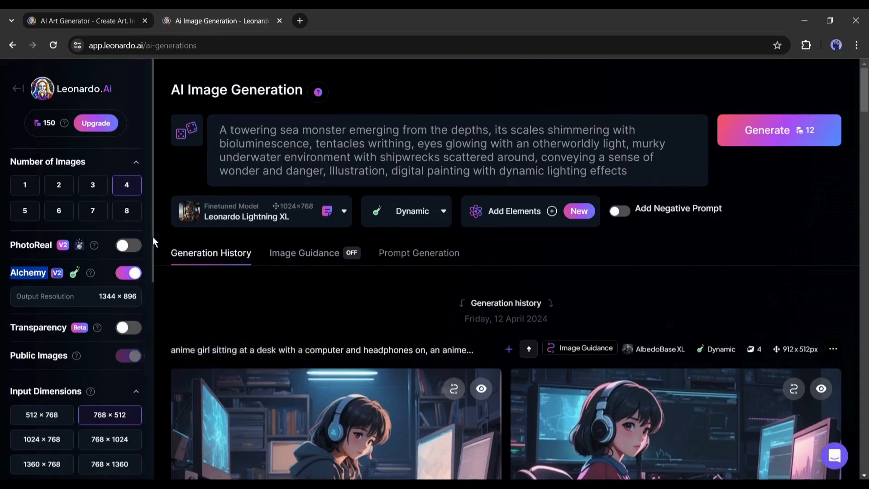
- Enlarge the image size to 1248 × 832 px in Advanced Controls, raising the cost to 24 tokens
scroll("down", 3)
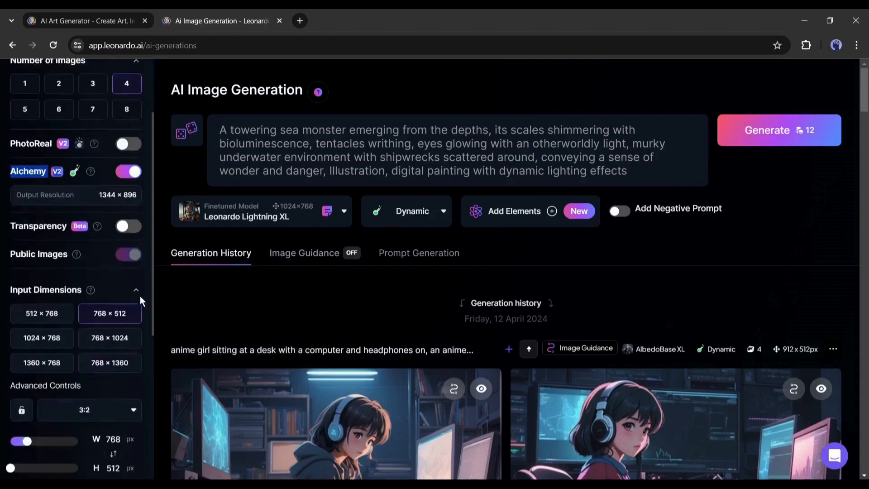
scroll("down", 3)
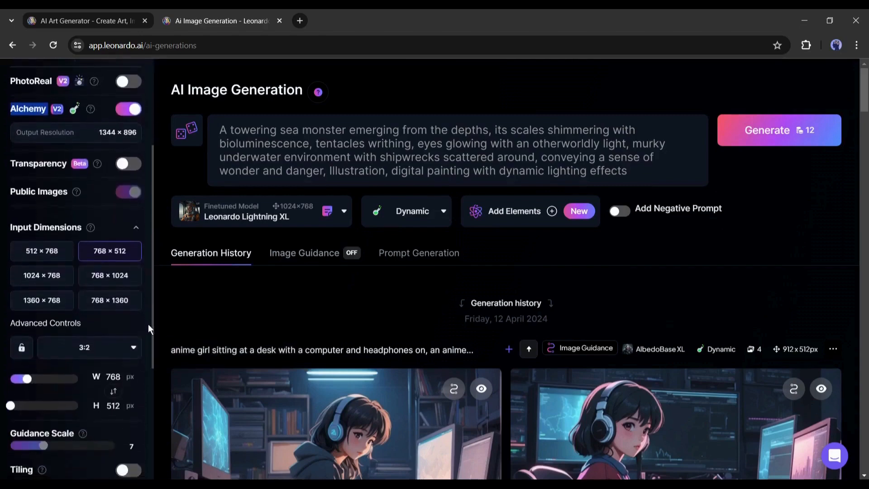
left_click(42, 241)
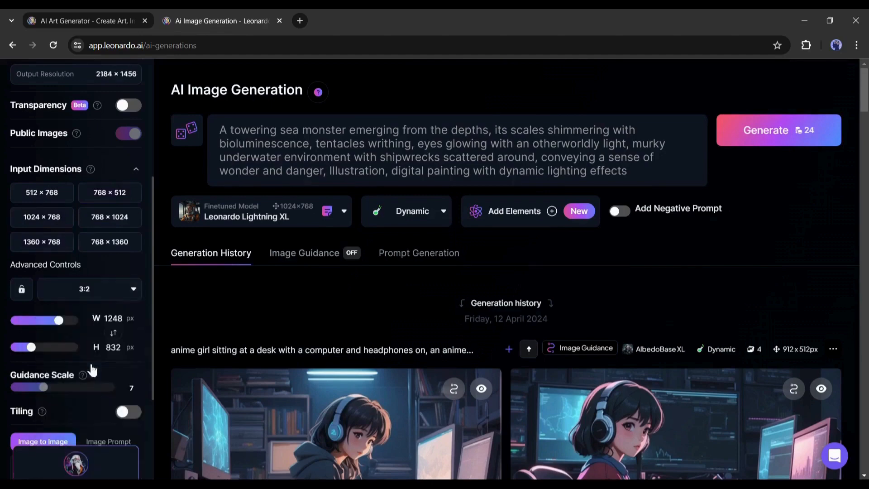
scroll("down", 3)
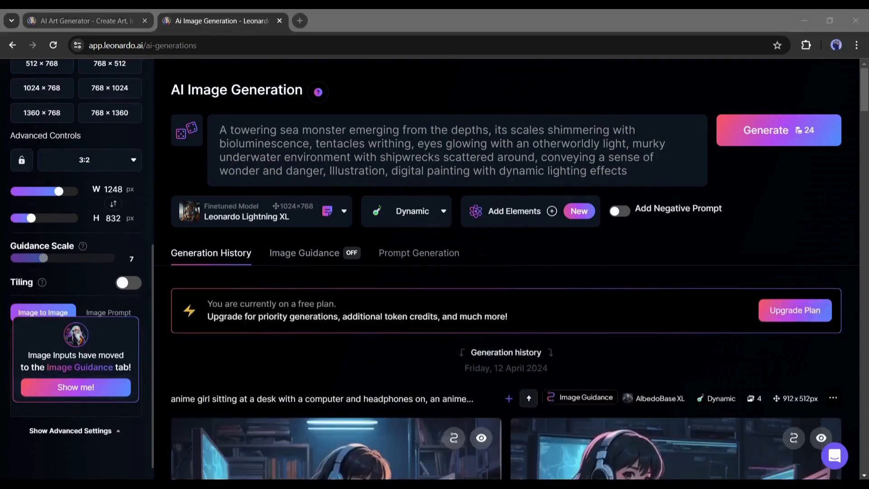
mouse_move(420, 221)
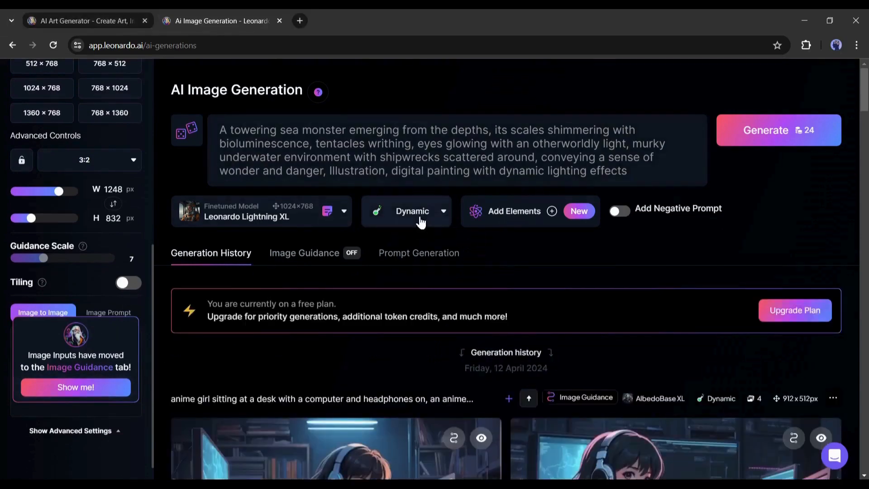
- Switch the style preset from Dynamic to Creative, adding no elements and no negative prompt
left_click(411, 211)
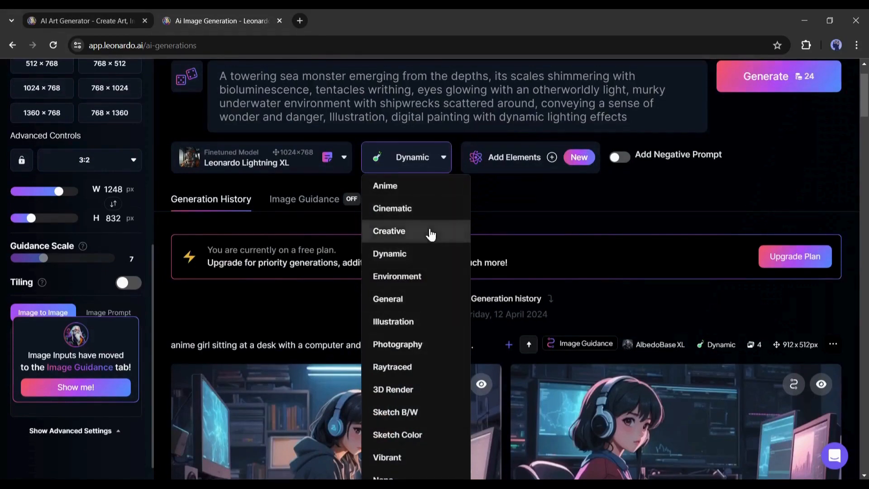
left_click(514, 157)
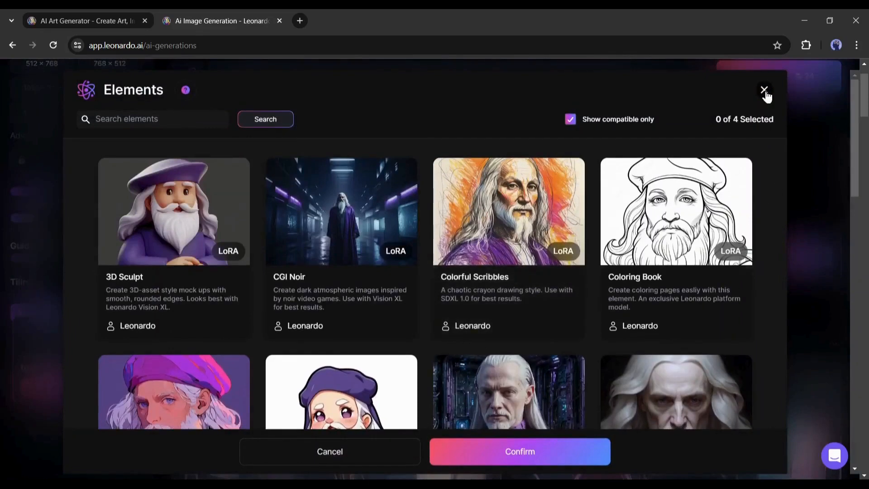
left_click(764, 90)
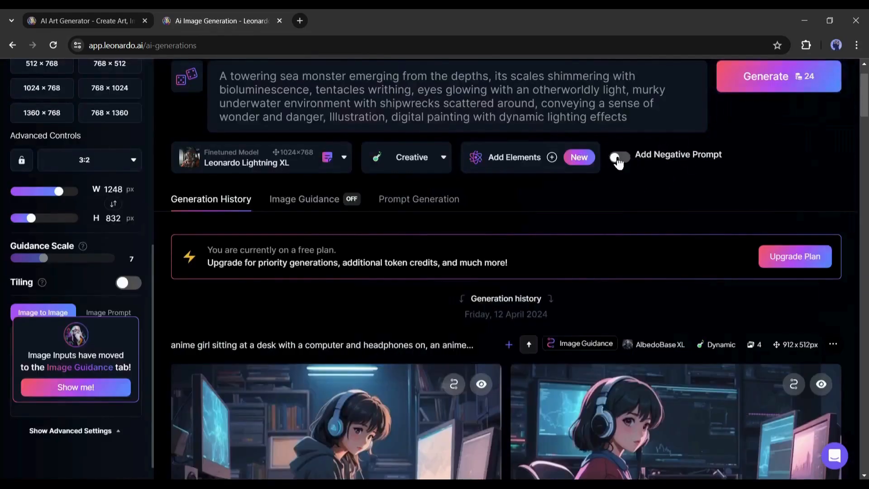
left_click(619, 157)
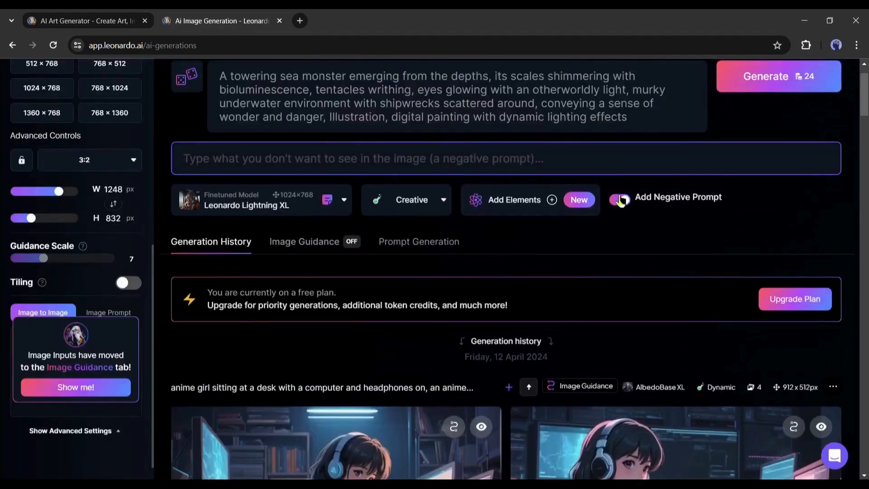
left_click(619, 199)
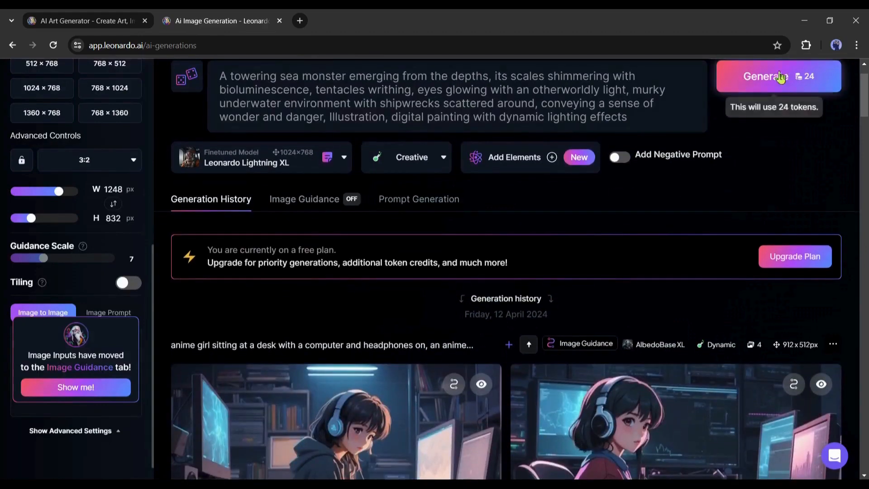
- Generate four sea monster images and preview one of the results
left_click(779, 76)
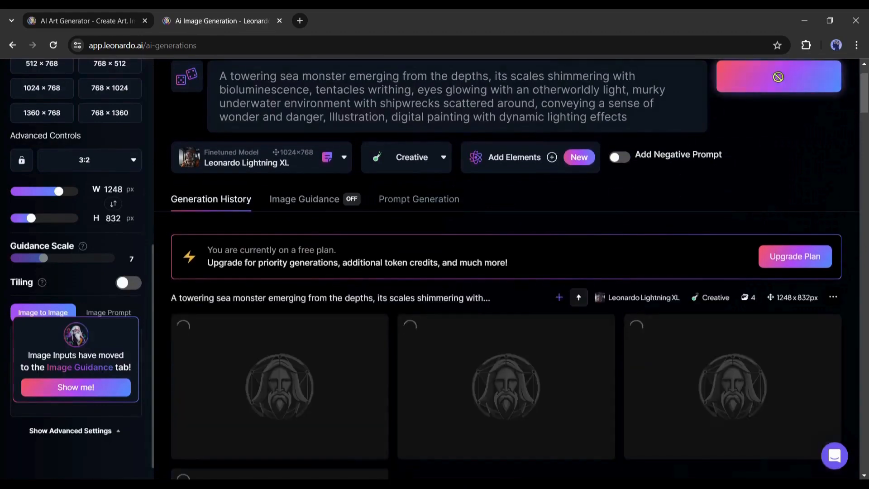
mouse_move(779, 82)
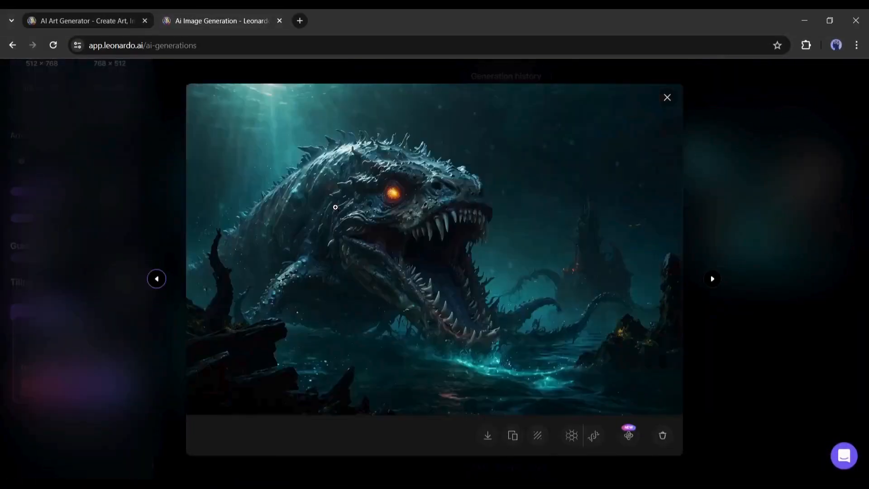
left_click(712, 279)
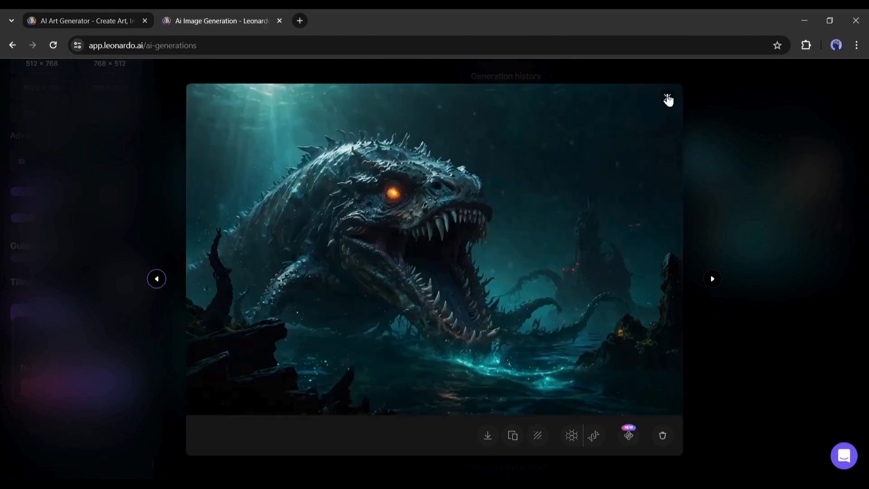
left_click(667, 98)
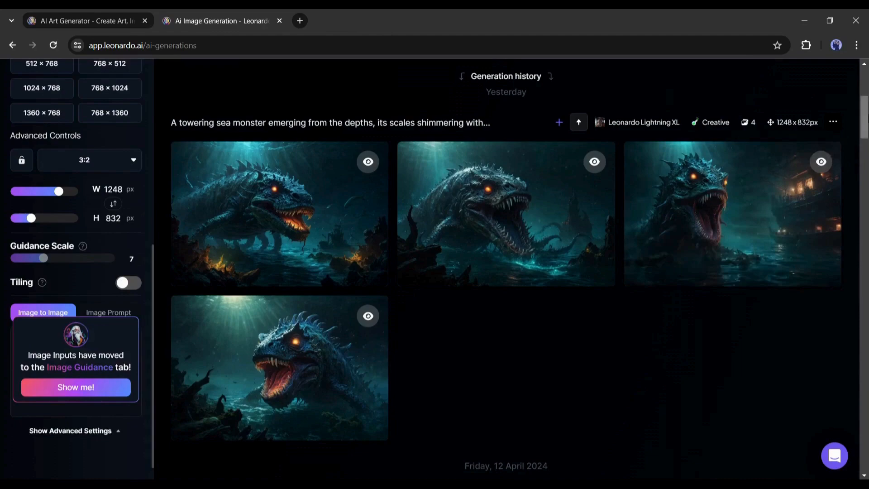
- Download the open-mouthed tentacled sea monster image from its preview and return to history
scroll("down", 3)
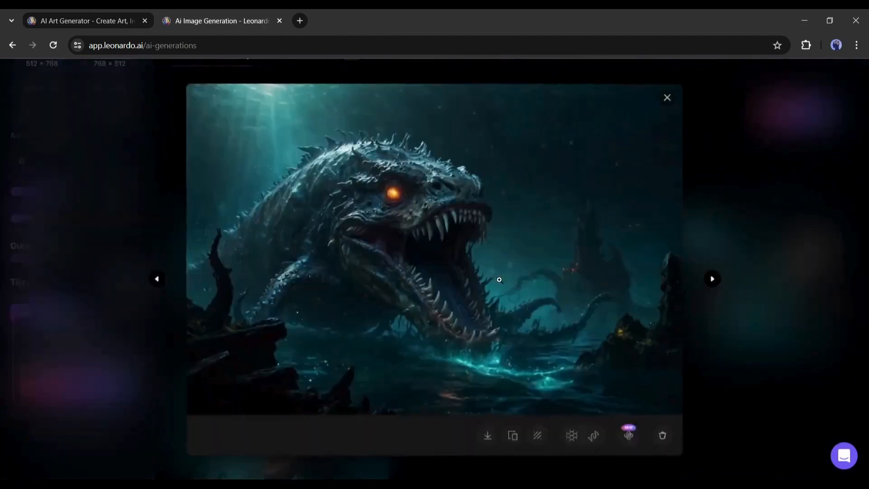
mouse_move(513, 437)
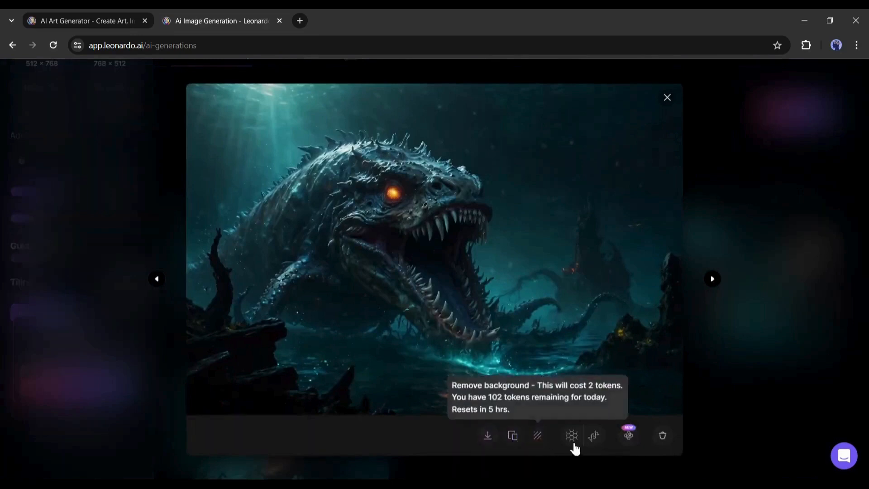
mouse_move(597, 458)
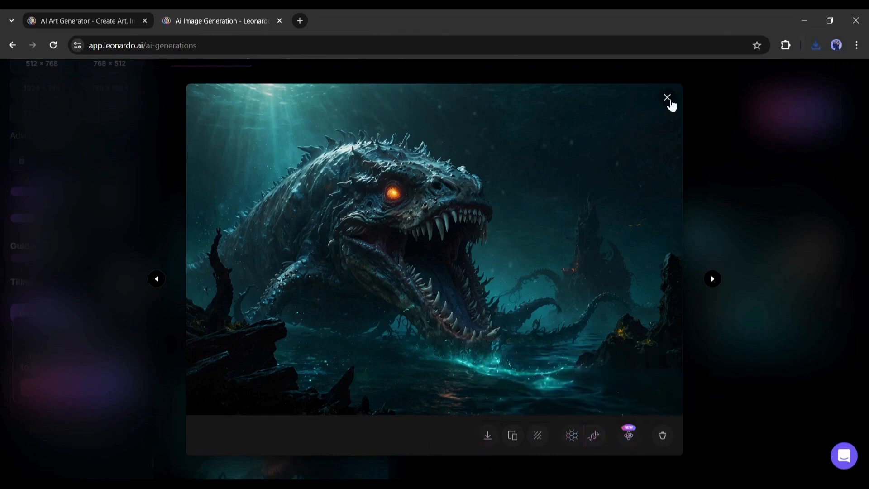
left_click(667, 97)
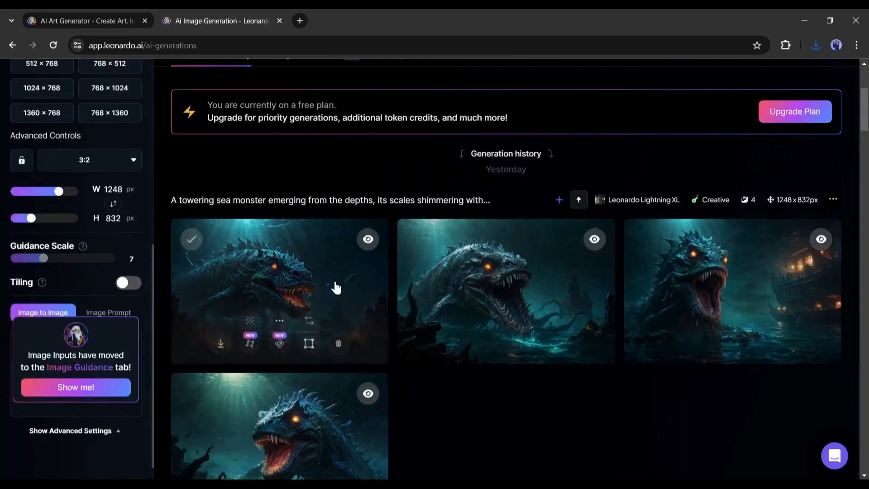
mouse_move(250, 344)
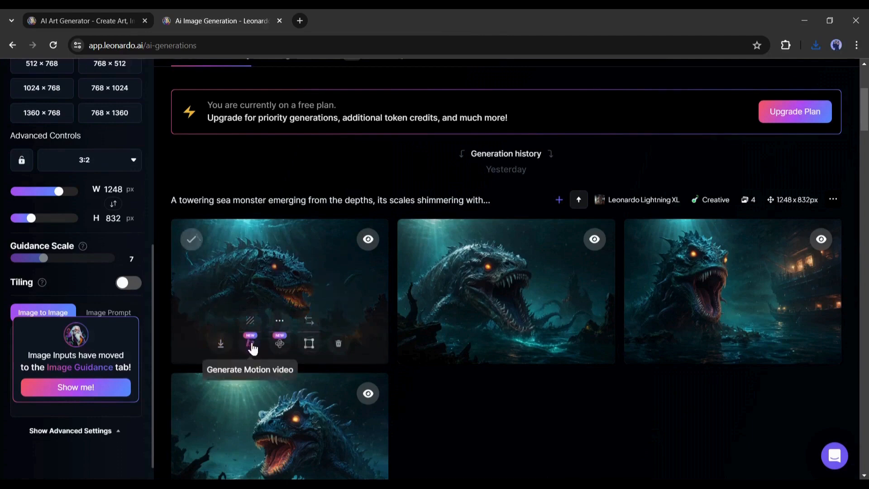
- Generate a motion video from the first sea monster image at motion strength 7
left_click(249, 341)
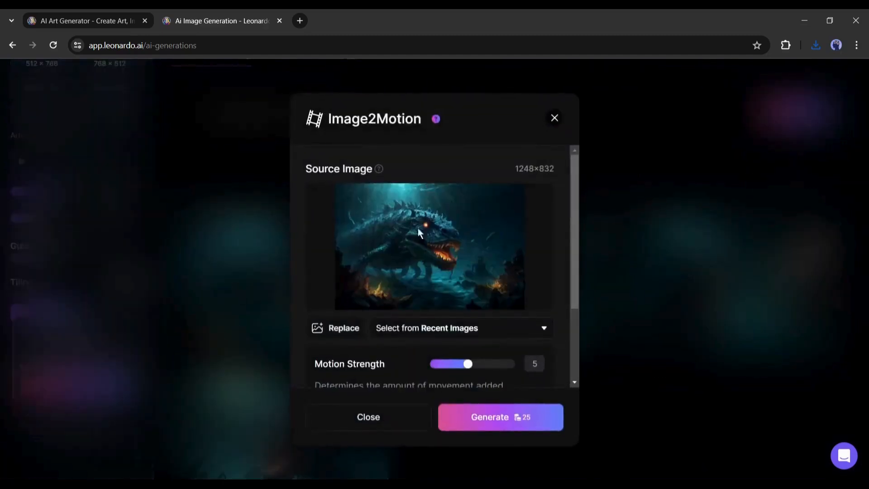
mouse_move(457, 305)
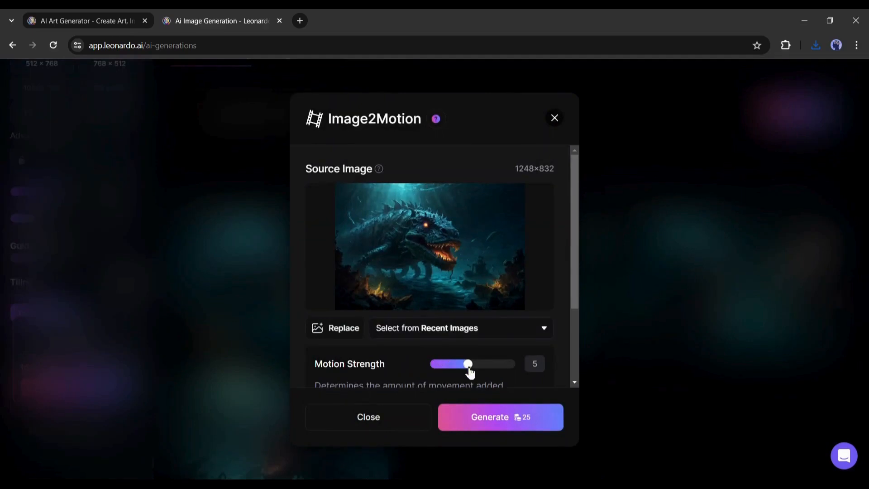
left_click_drag(468, 364, 486, 363)
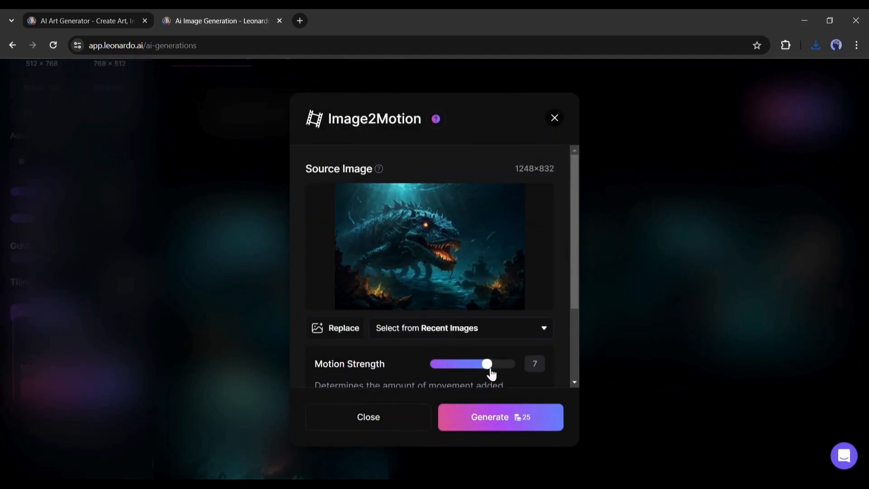
left_click_drag(486, 364, 457, 363)
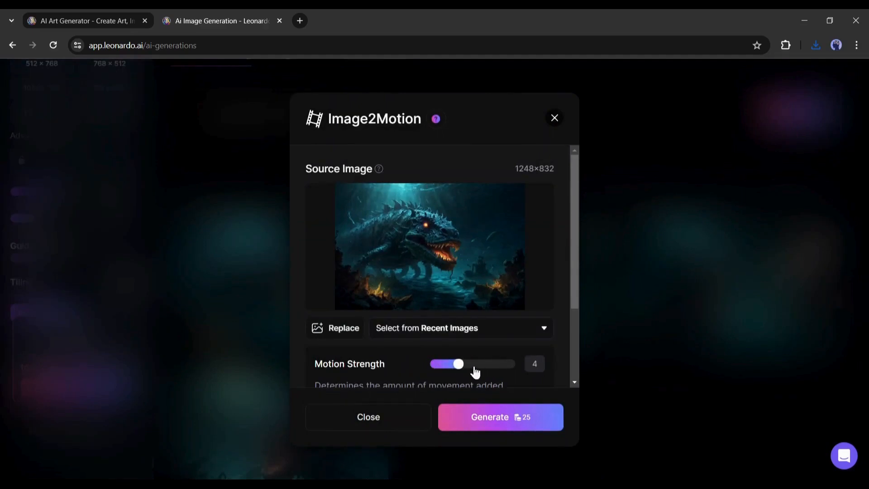
left_click_drag(457, 364, 487, 363)
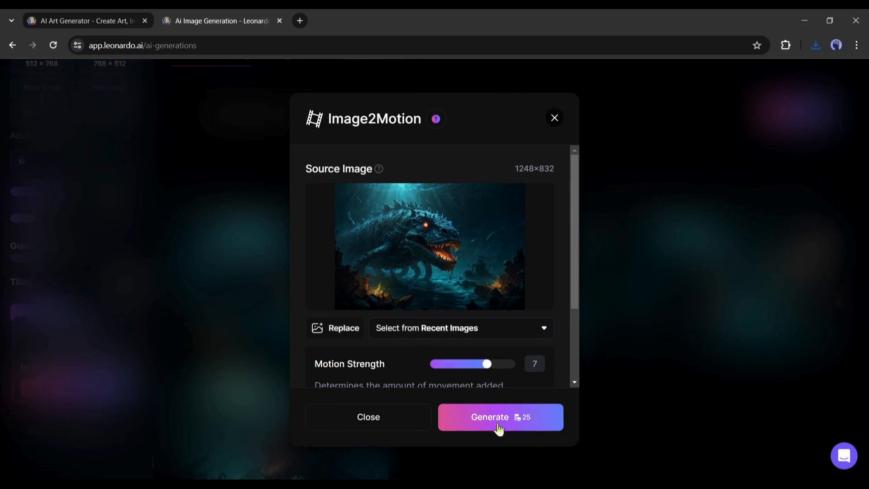
left_click(501, 417)
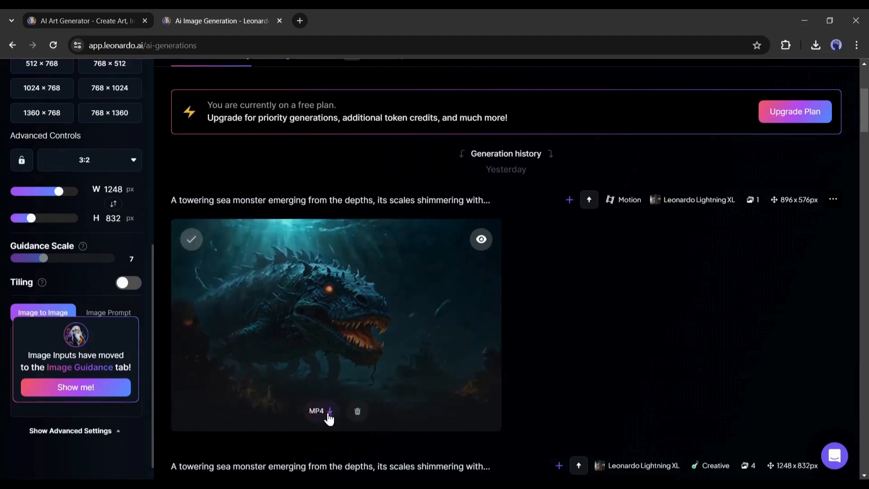
- Download the sea monster motion video as MP4 and return to the home page
left_click(334, 411)
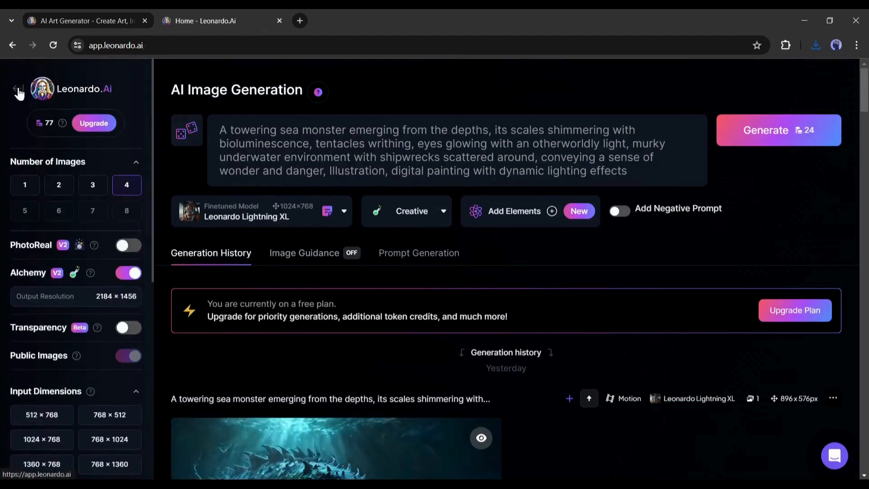
left_click(18, 89)
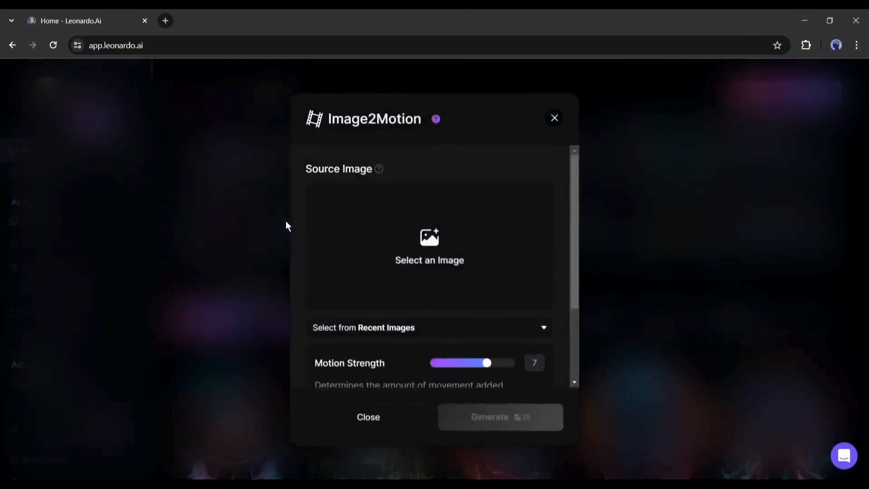
- Generate a motion video at strength 7 from the community-feed lightning-lit battleship image
left_click(429, 246)
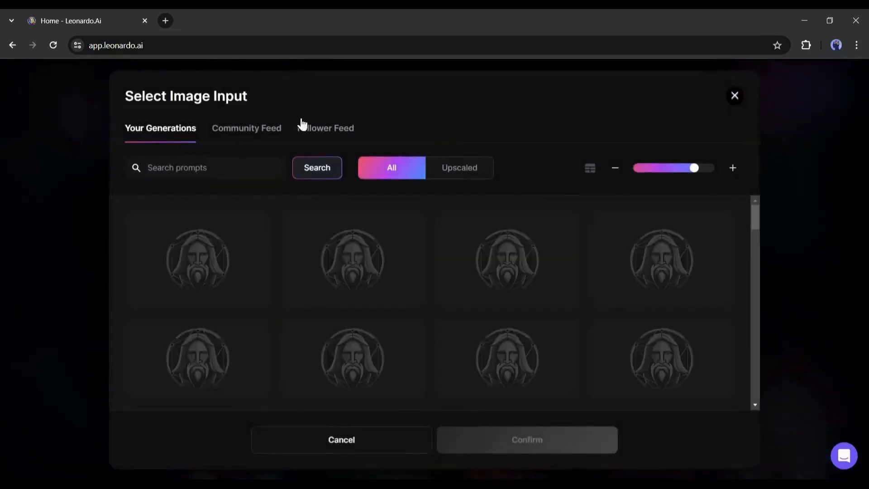
left_click(246, 129)
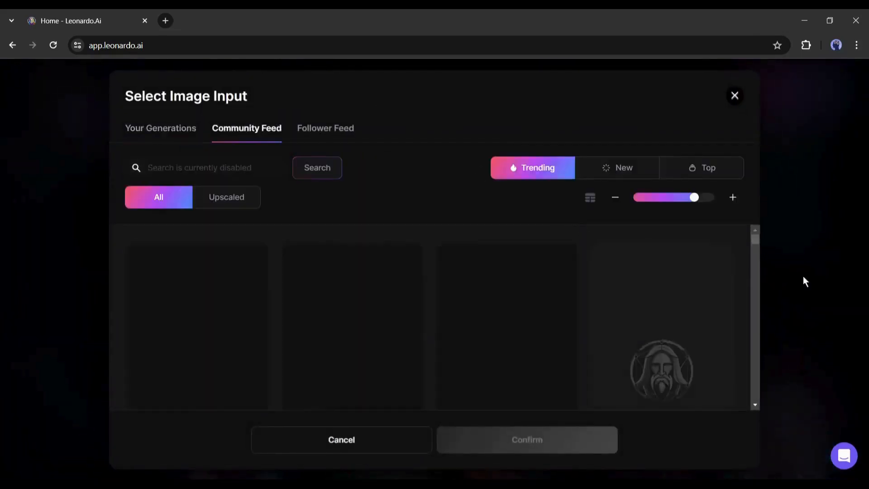
scroll("down", 3)
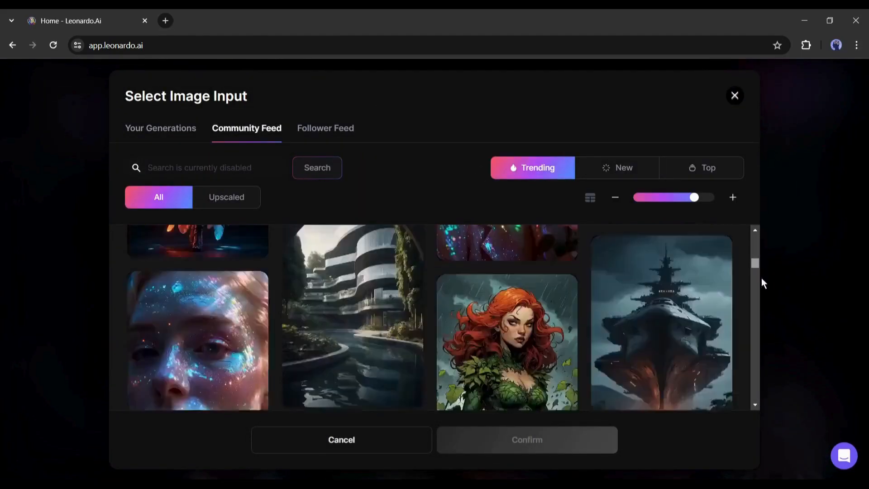
scroll("down", 3)
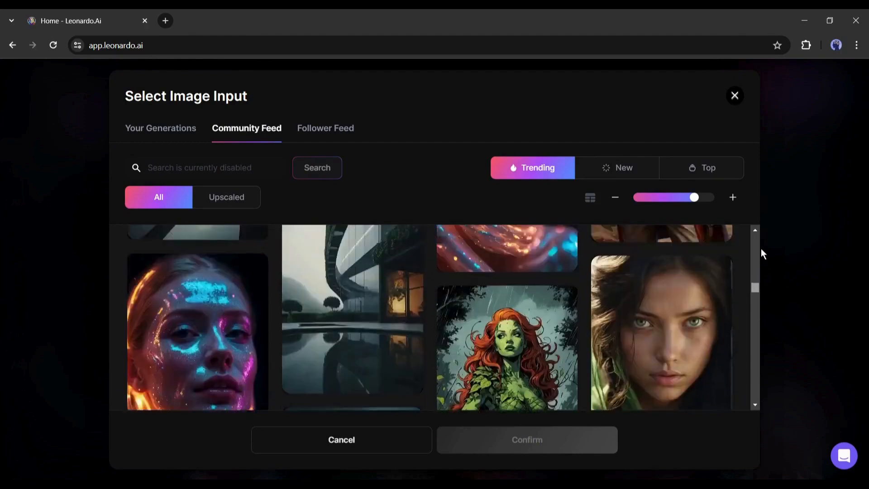
scroll("down", 3)
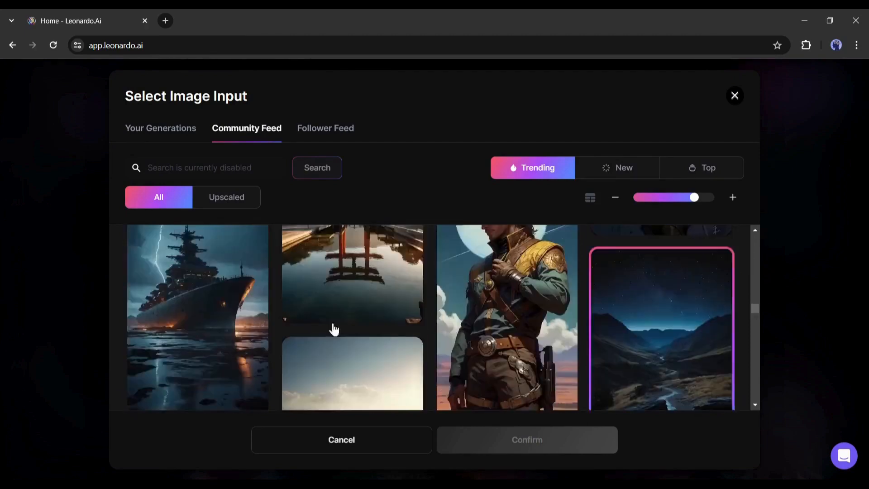
left_click(197, 316)
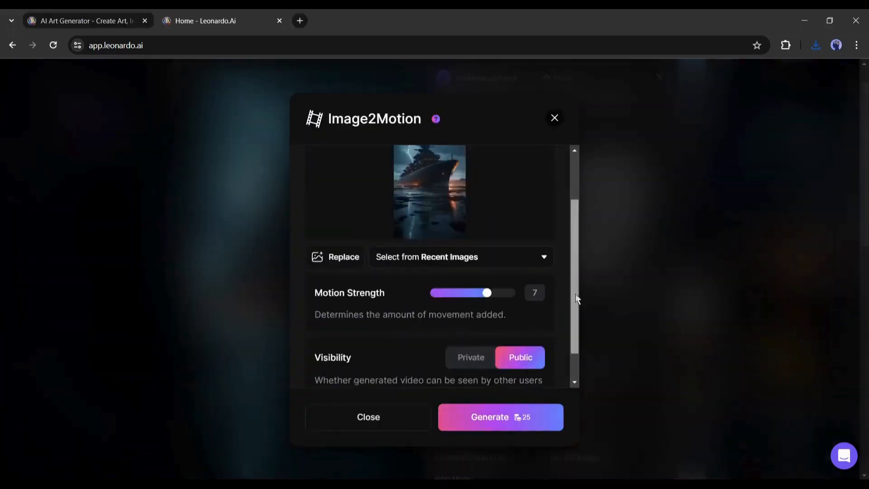
left_click(500, 417)
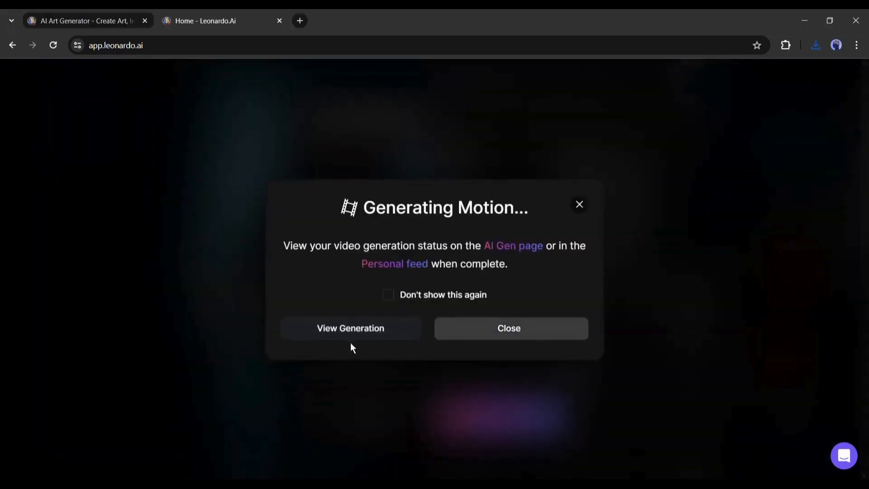